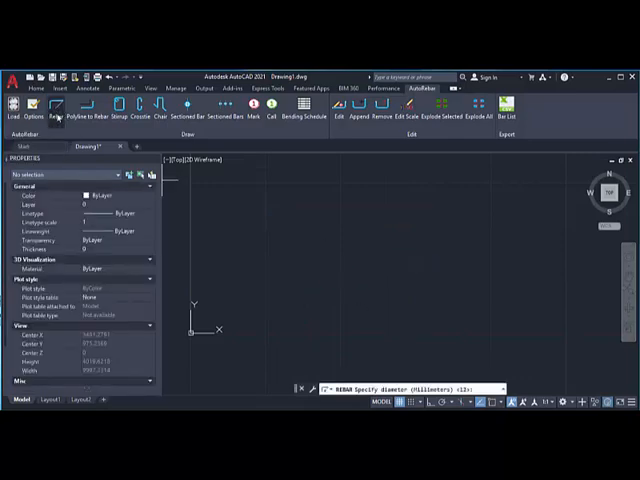
pyautogui.moveTo(390, 218)
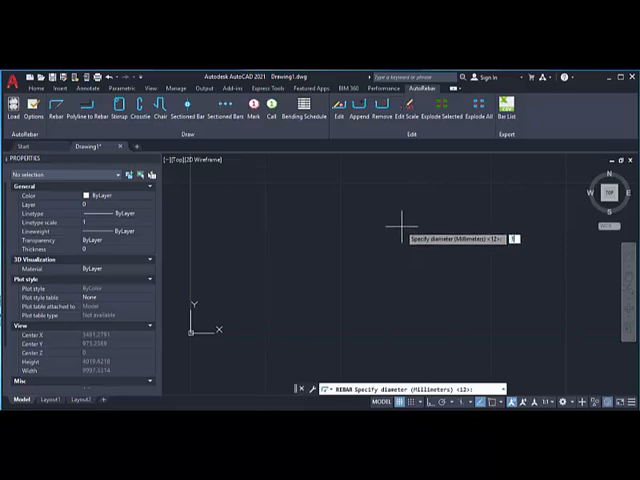
# Accept the default #12 rebar diameter and place the bar's start point in the drawing
pyautogui.press('Enter')
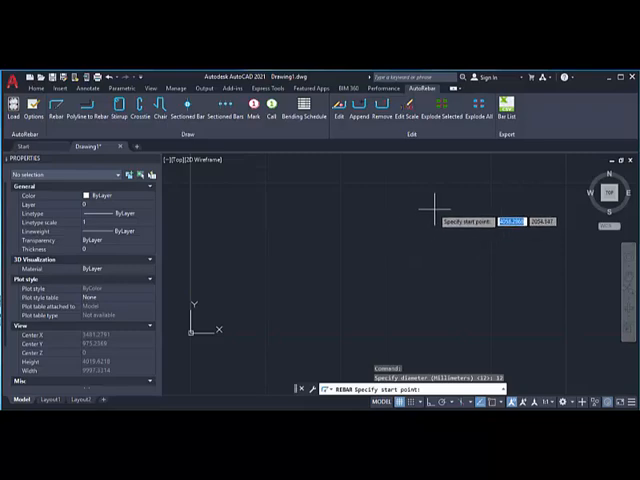
pyautogui.click(430, 208)
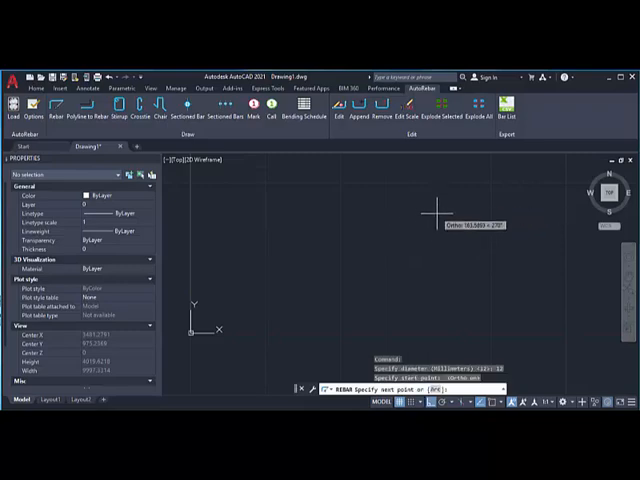